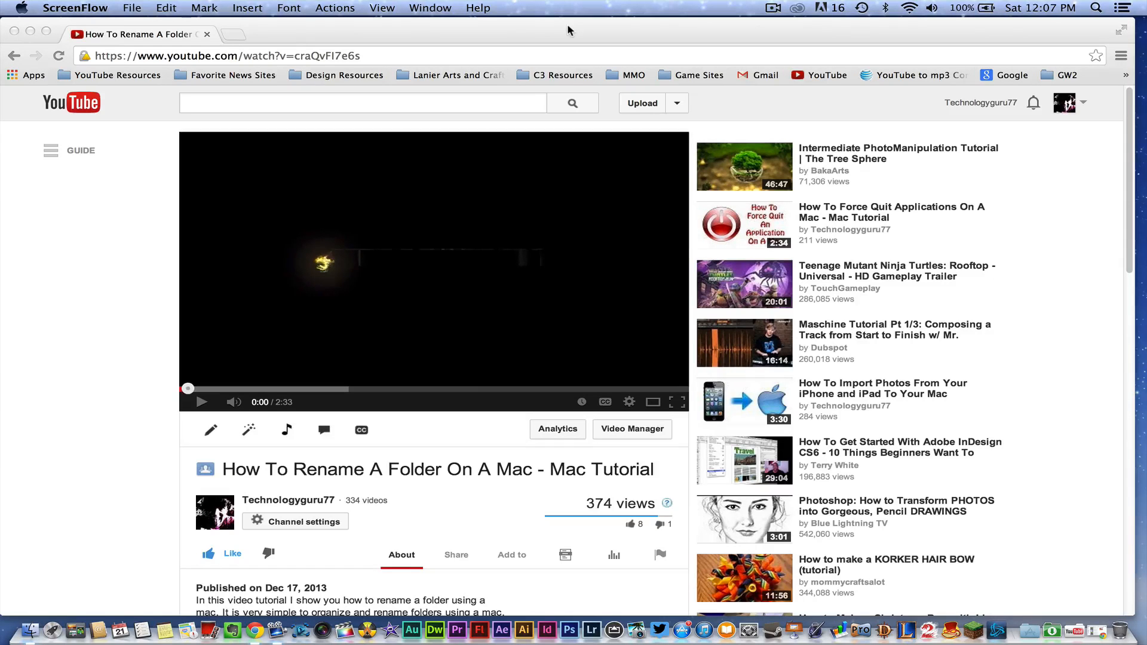
pyautogui.moveTo(94, 272)
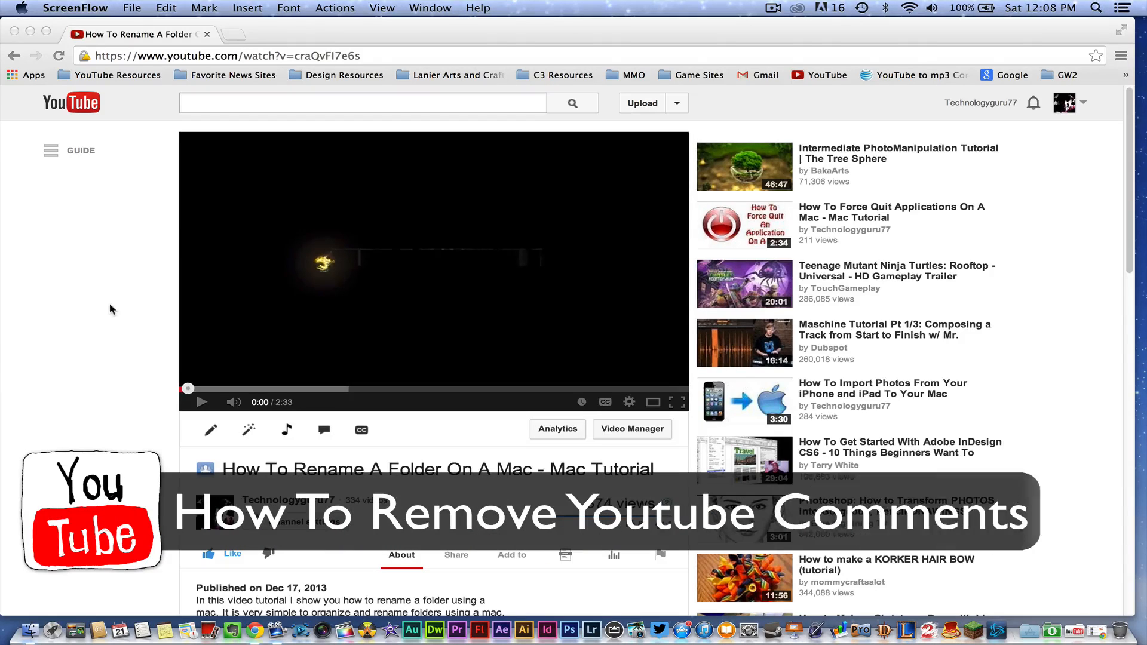
# Scroll to Technologyguru77's reply 'You can do this as well!' and show its Edit and Remove options
pyautogui.scroll(-3)
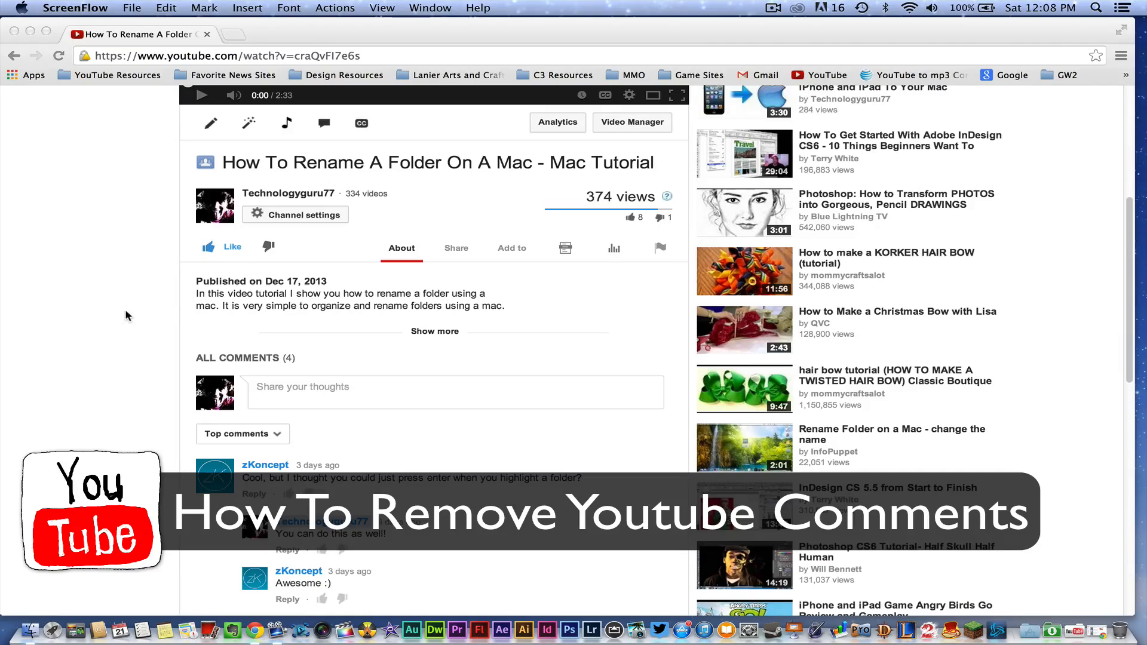
pyautogui.scroll(-3)
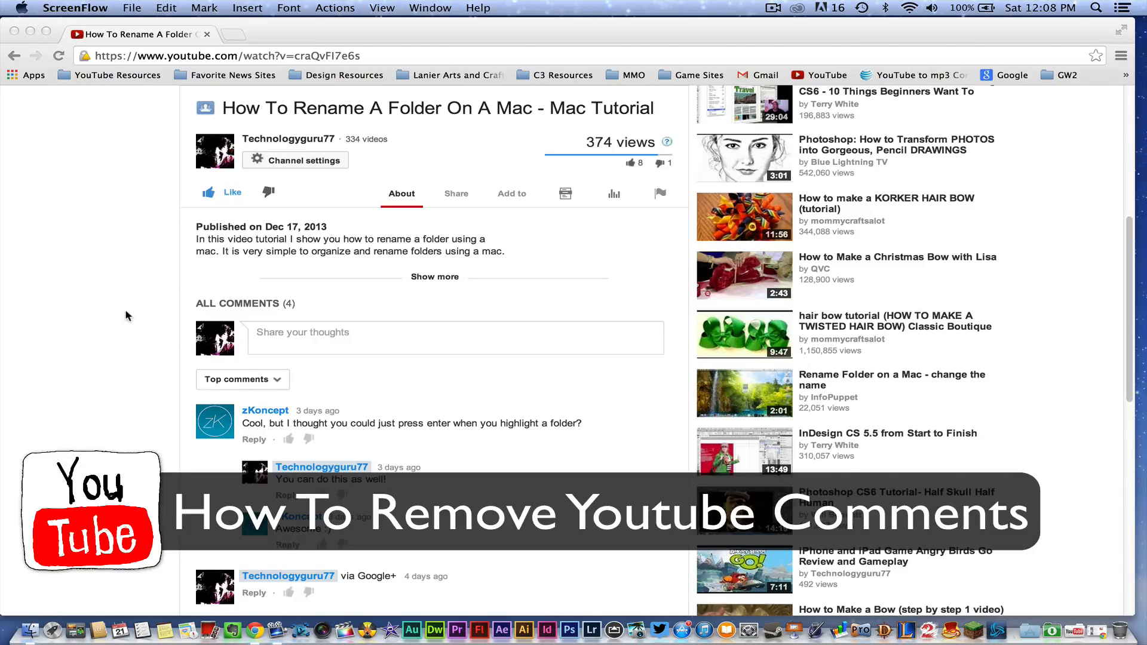
pyautogui.scroll(3)
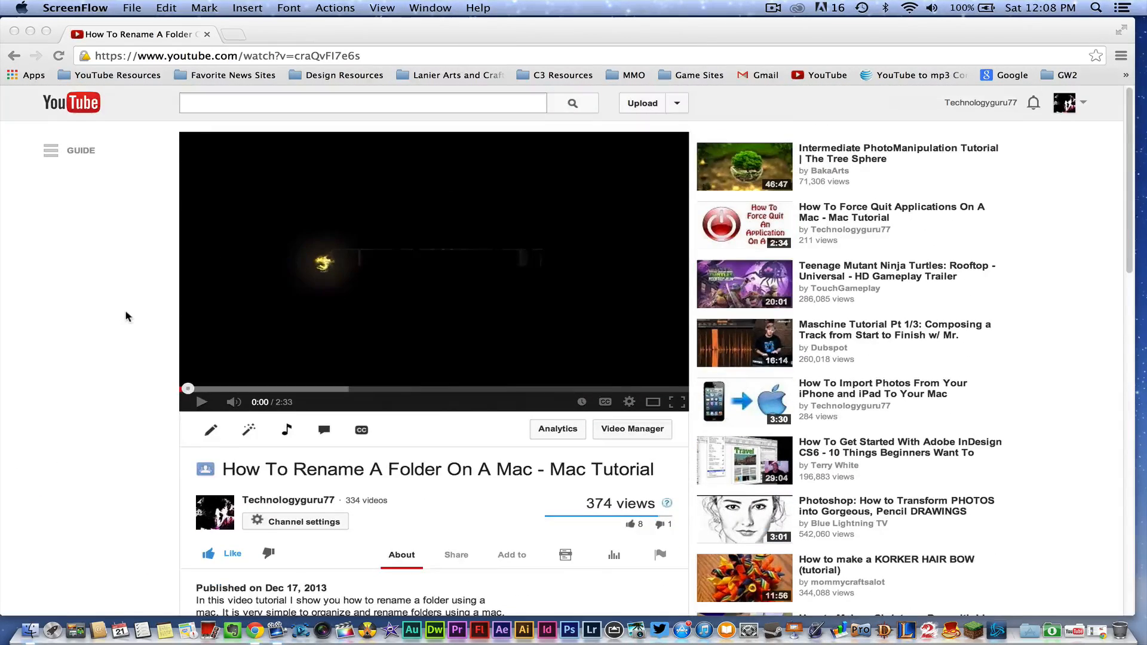
pyautogui.scroll(-3)
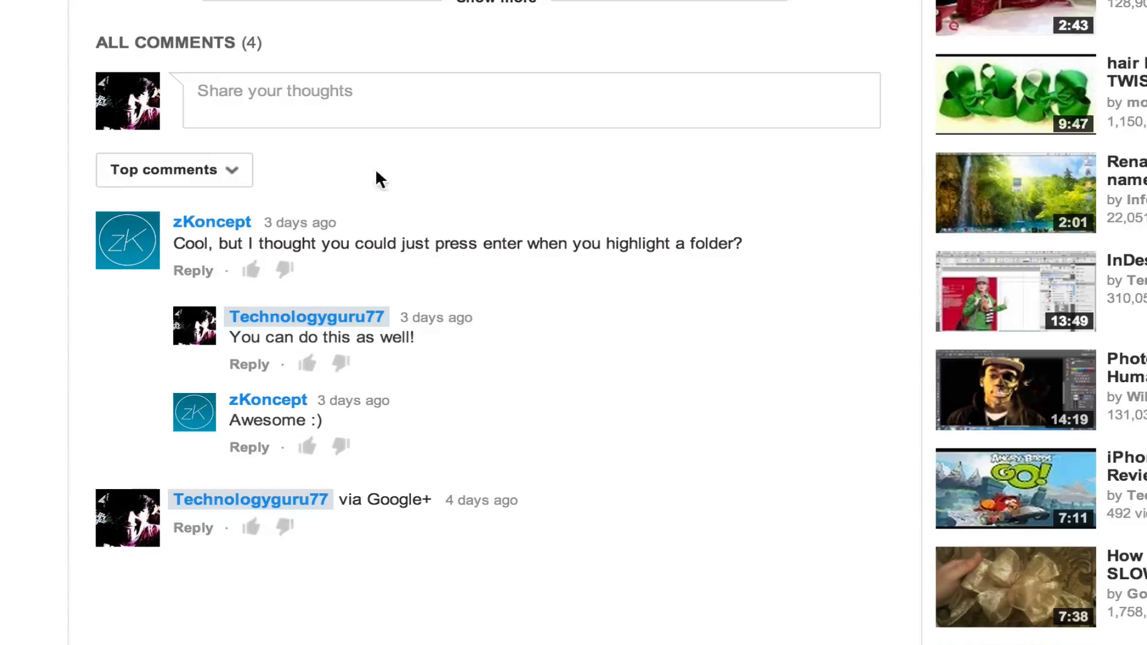
pyautogui.moveTo(466, 251)
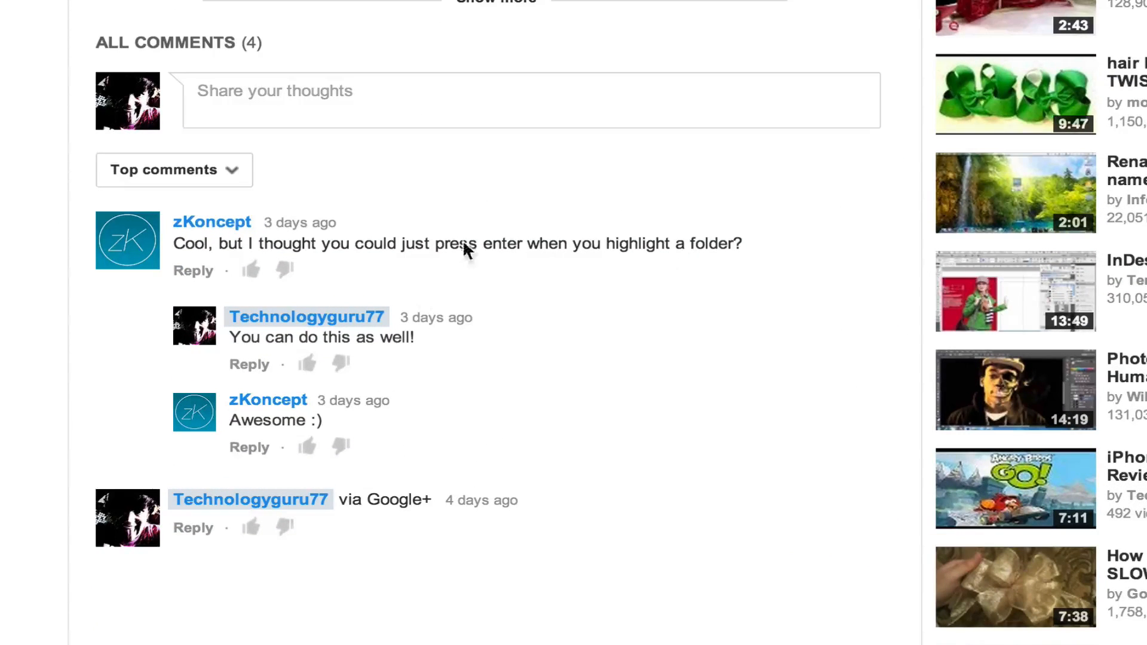
pyautogui.moveTo(495, 212)
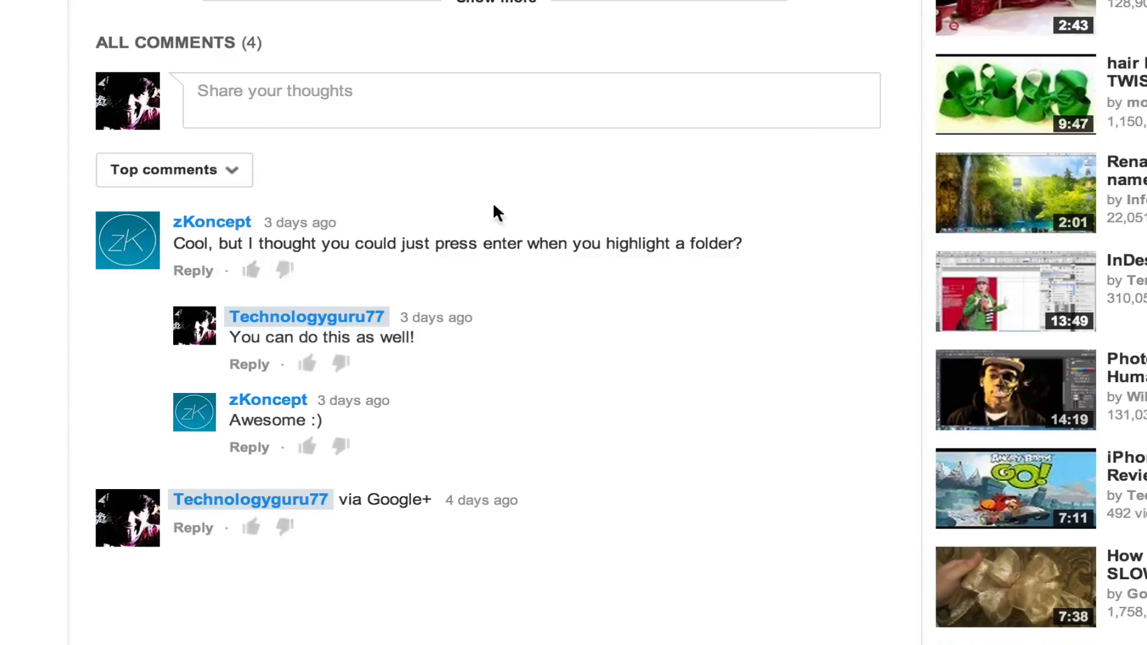
pyautogui.moveTo(366, 325)
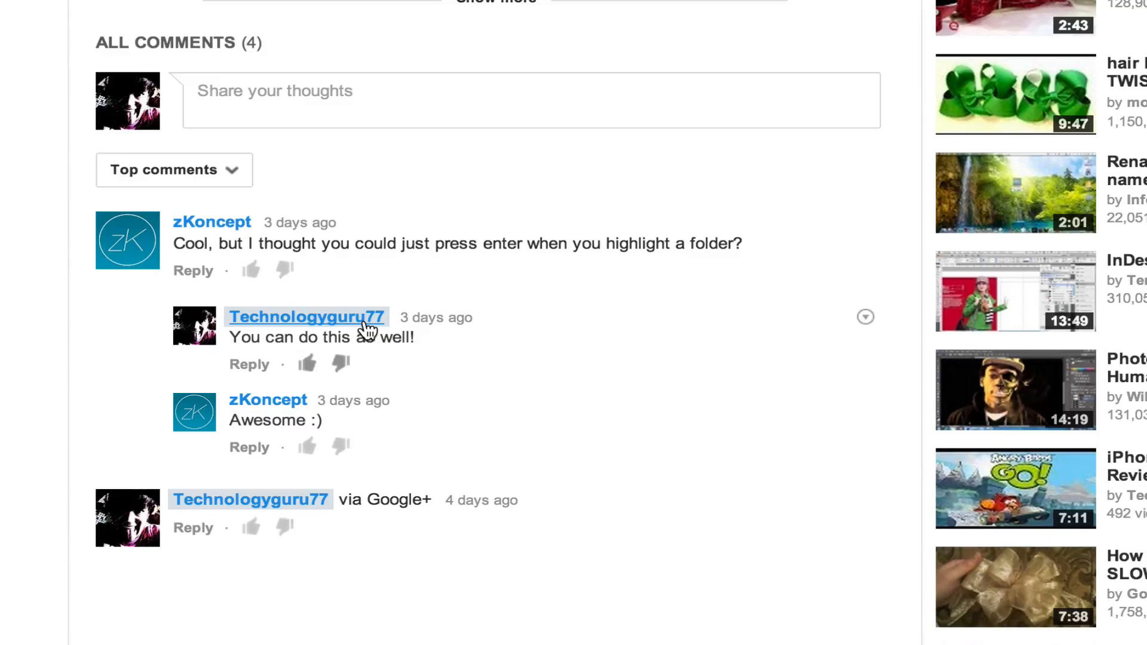
pyautogui.moveTo(867, 330)
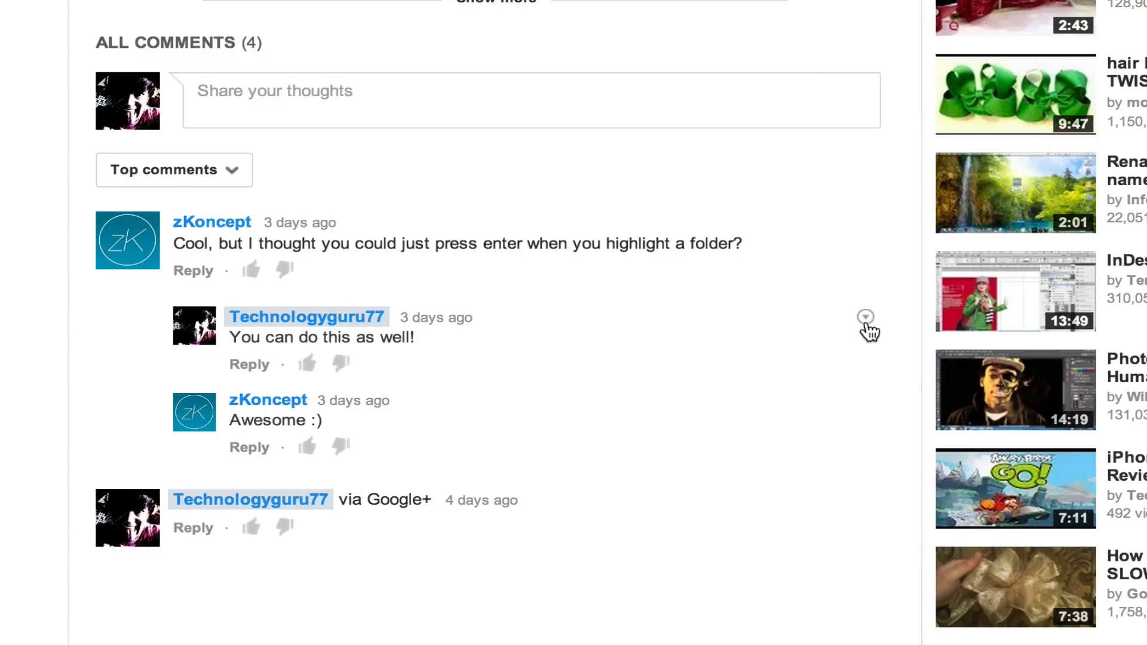
pyautogui.moveTo(866, 319)
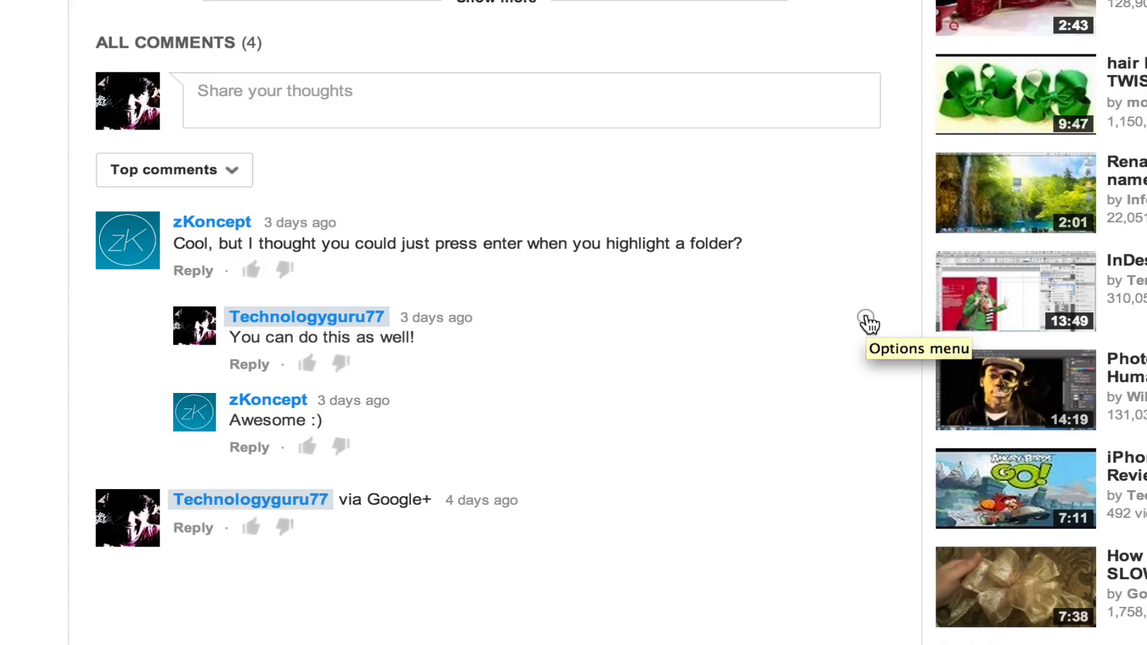
pyautogui.click(868, 320)
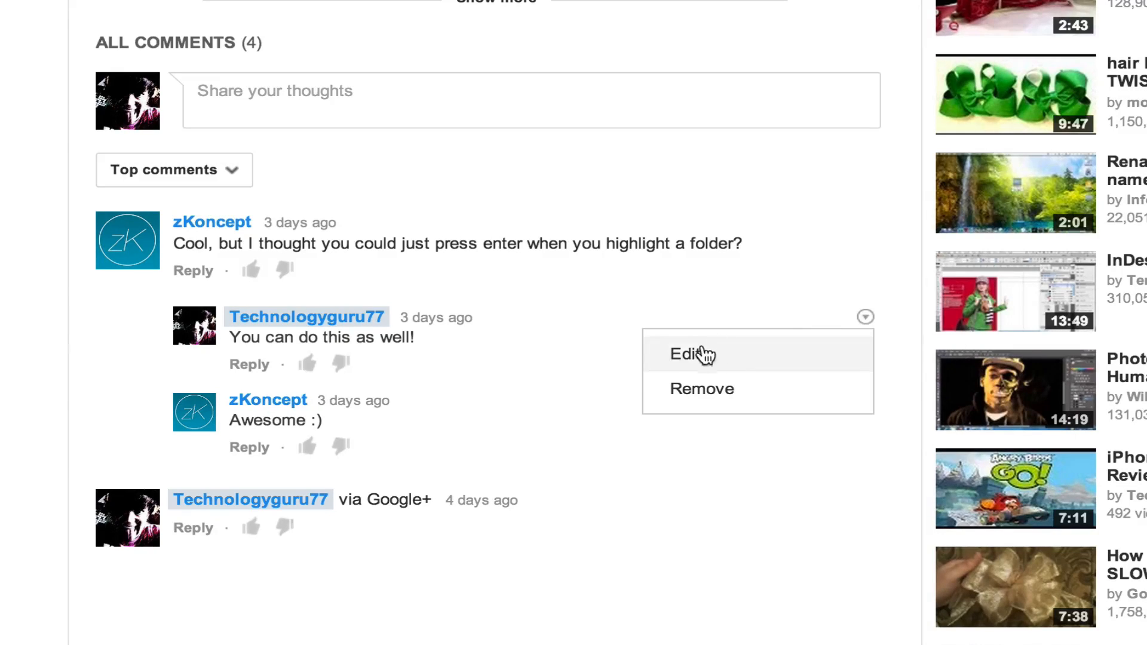
pyautogui.moveTo(717, 362)
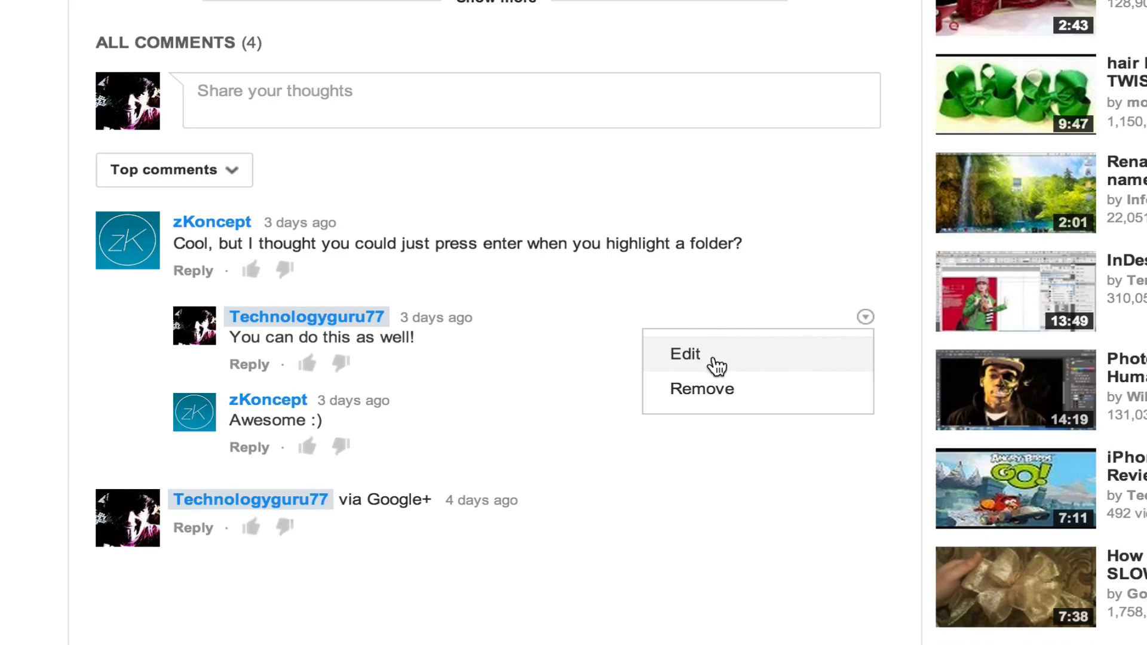
pyautogui.moveTo(685, 359)
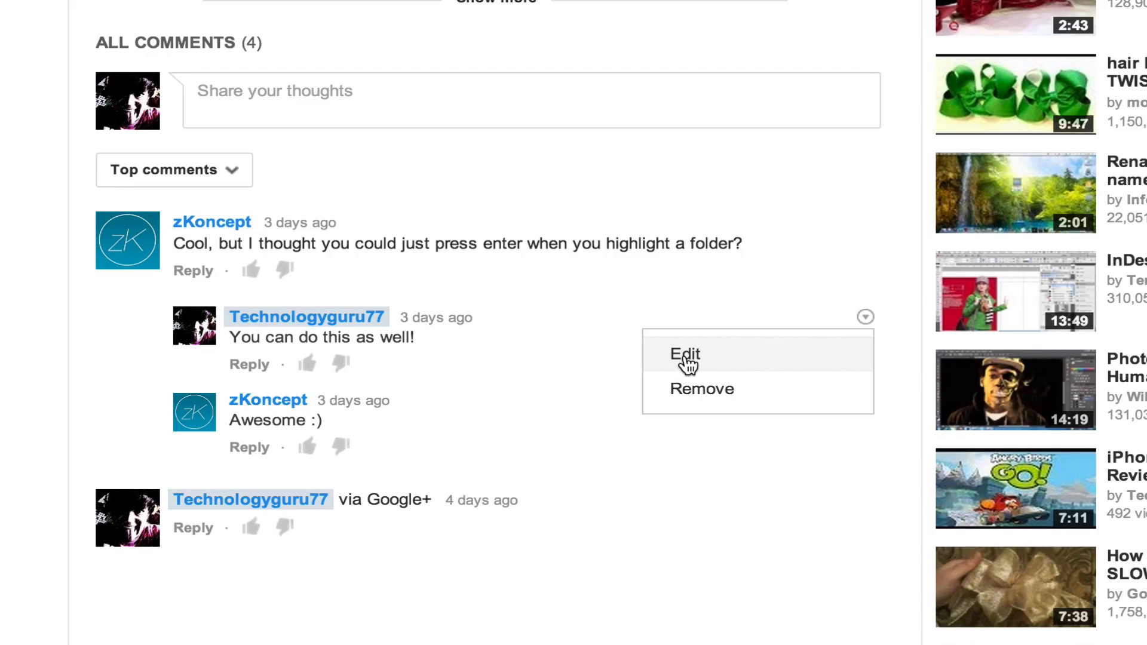
pyautogui.moveTo(687, 278)
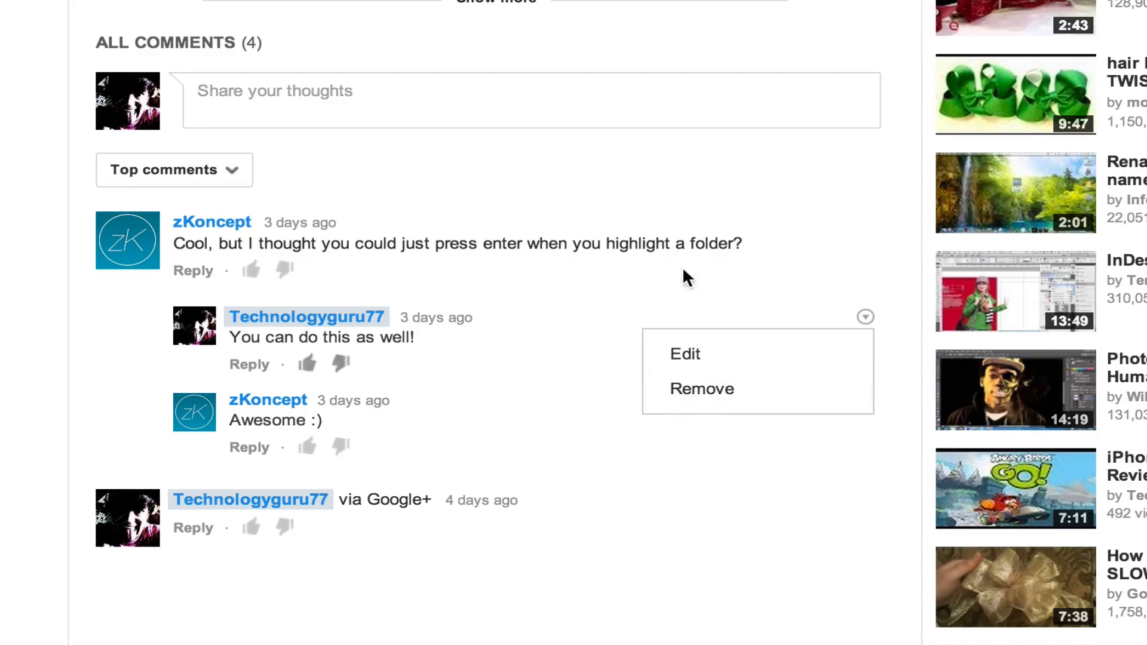
# Preview and dismiss the viewer comment's moderation options, then show the owner's Google+ comment options
pyautogui.click(866, 219)
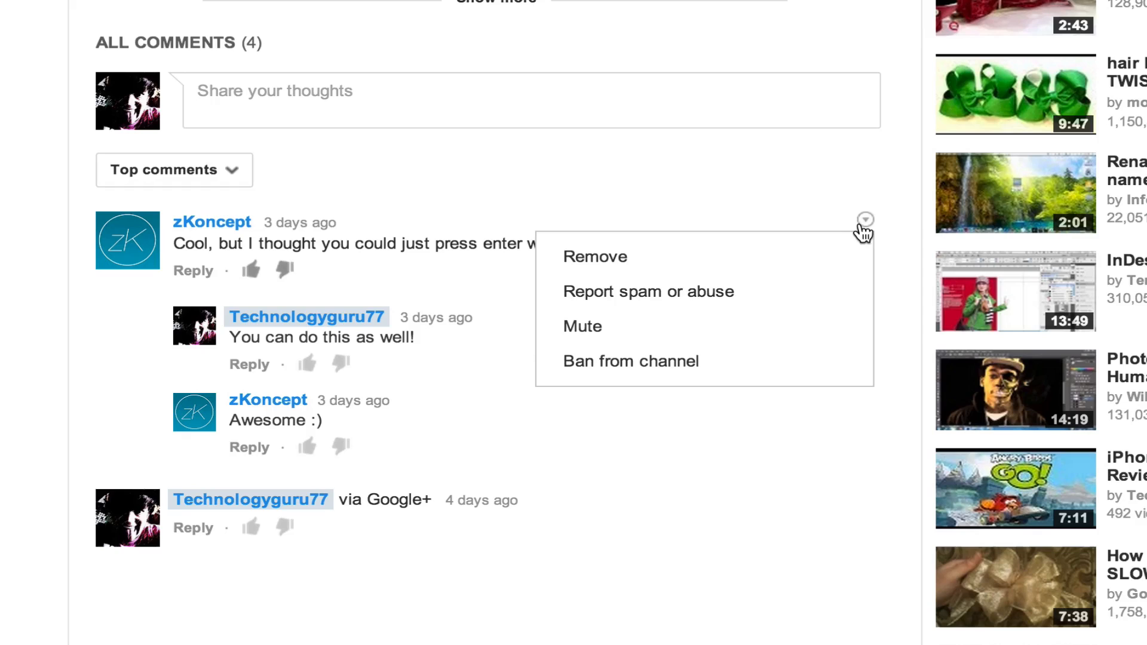
pyautogui.moveTo(721, 327)
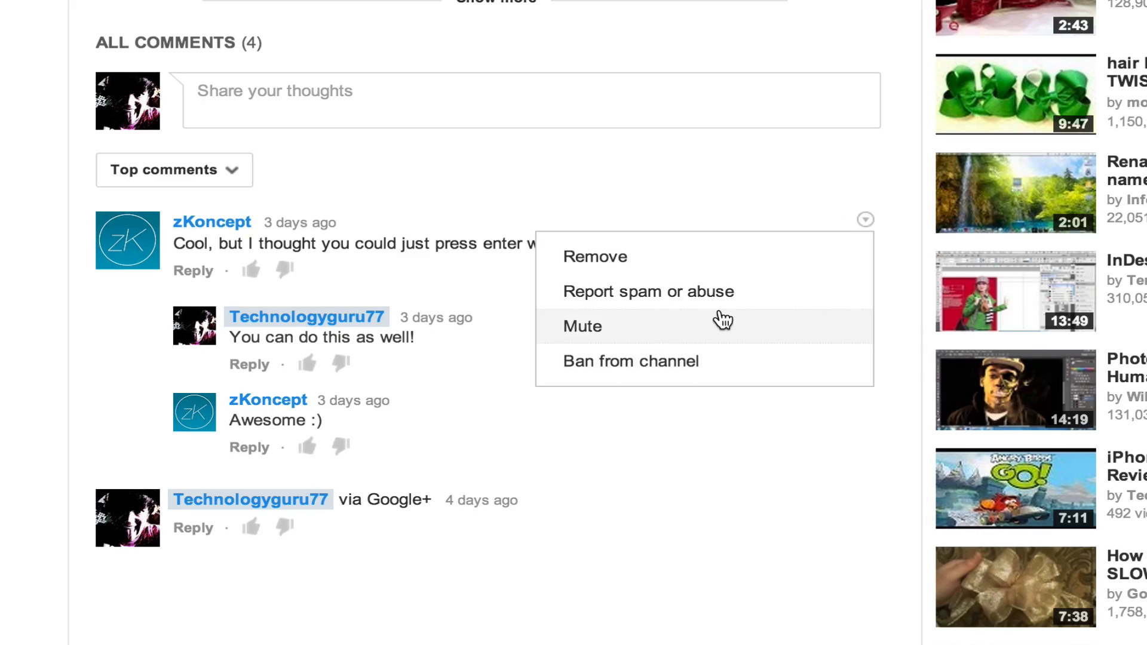
pyautogui.moveTo(681, 320)
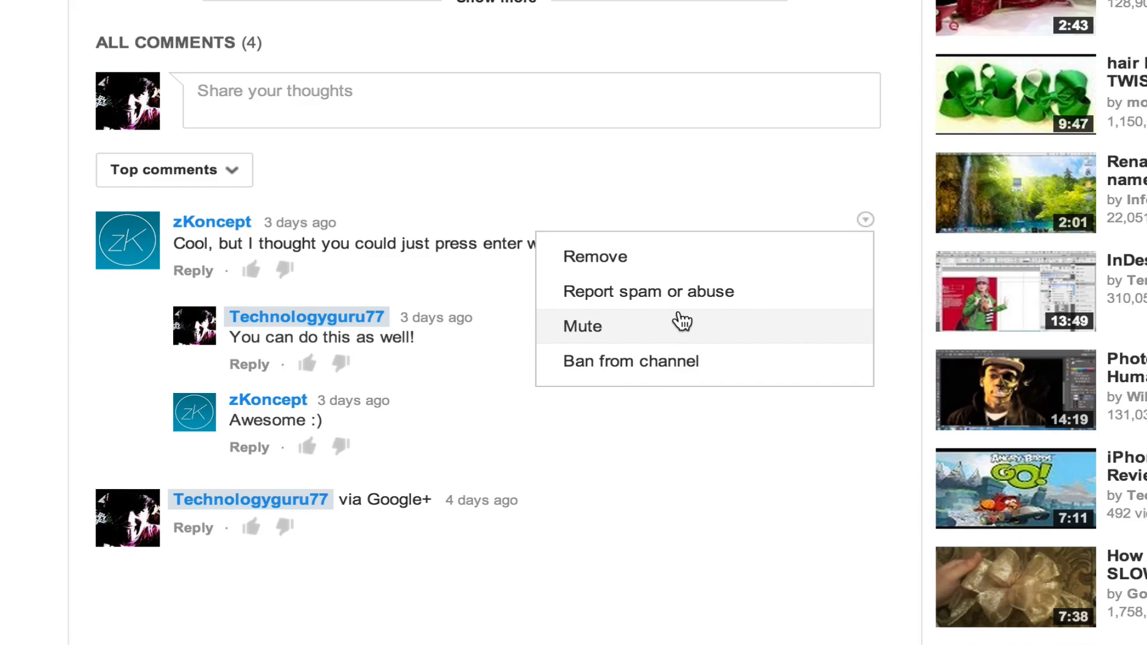
pyautogui.moveTo(620, 301)
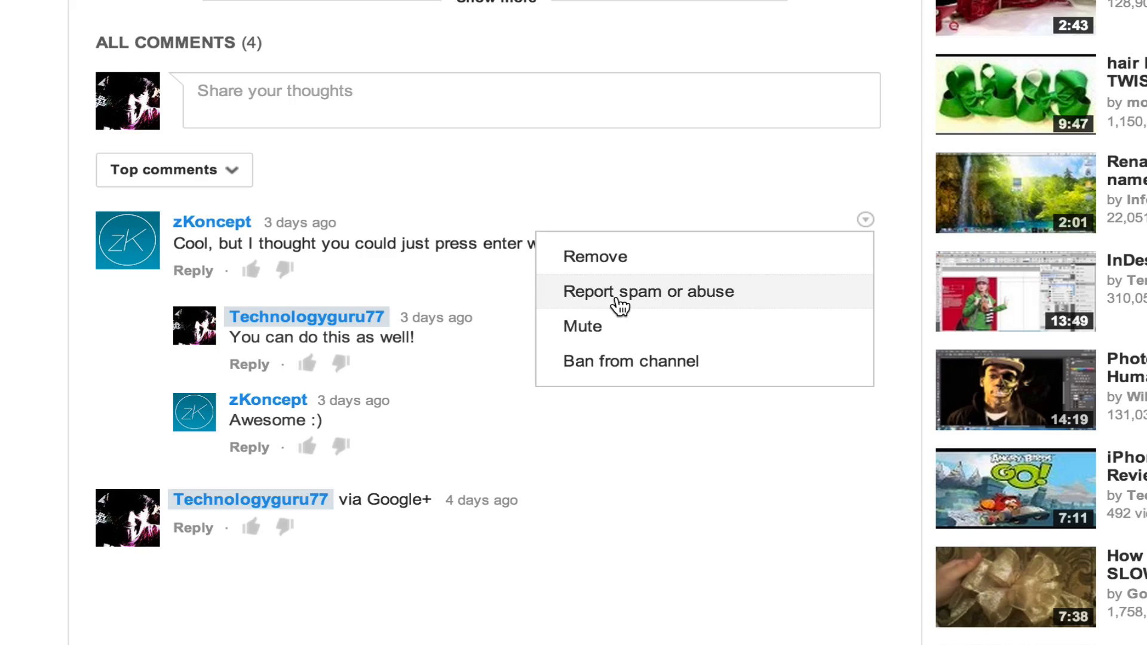
pyautogui.moveTo(603, 364)
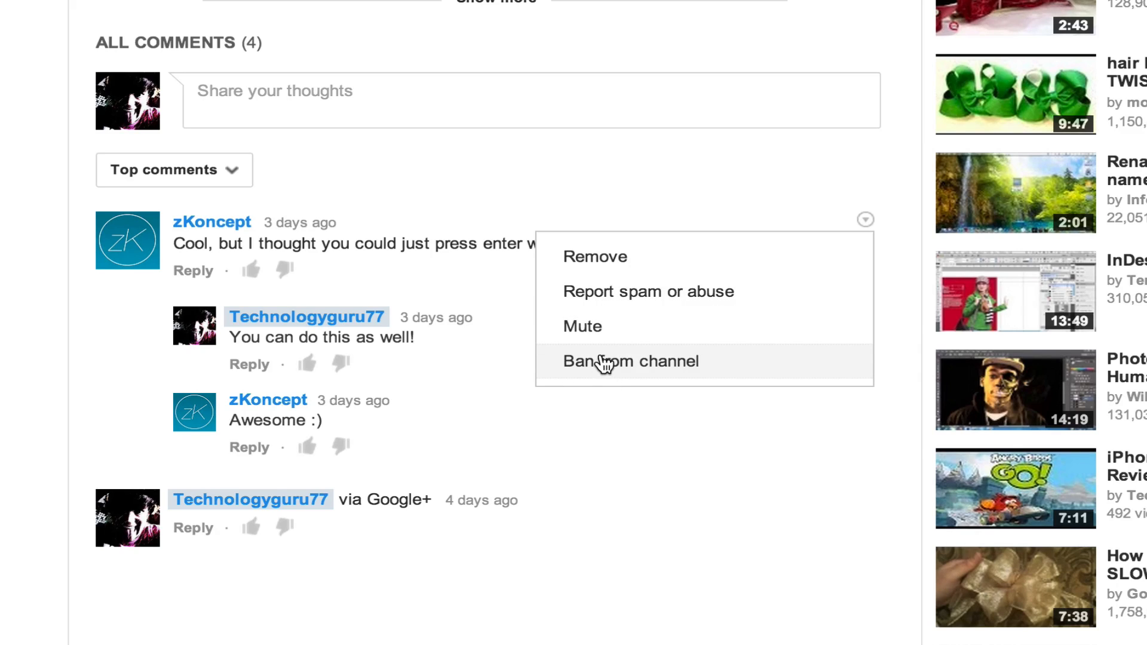
pyautogui.moveTo(545, 375)
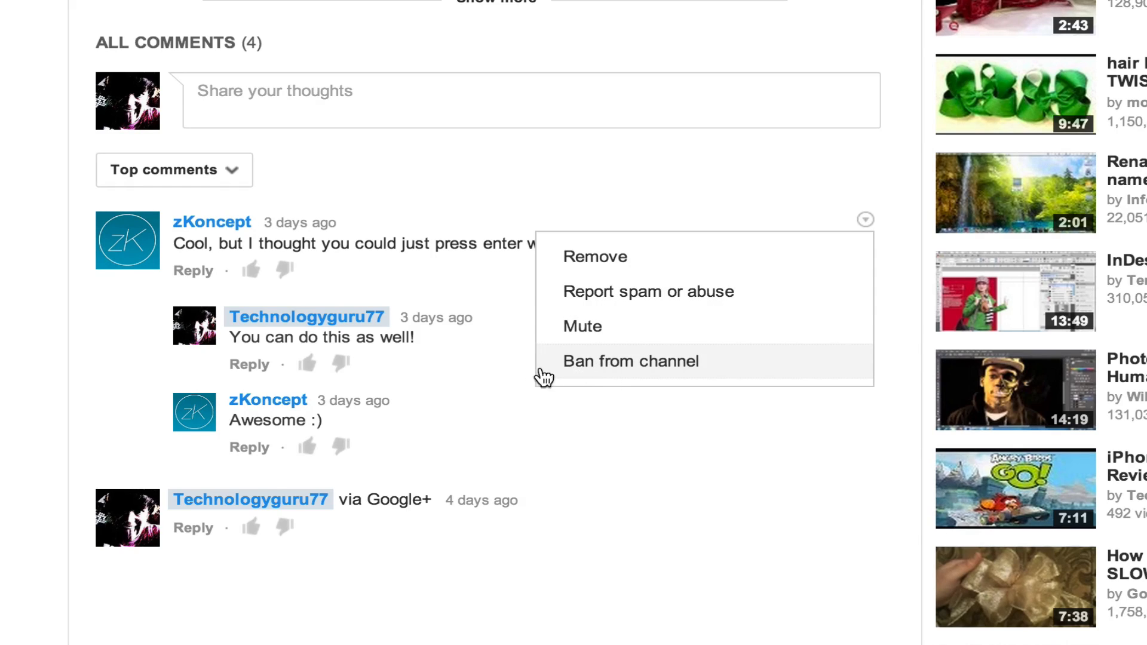
pyautogui.click(808, 310)
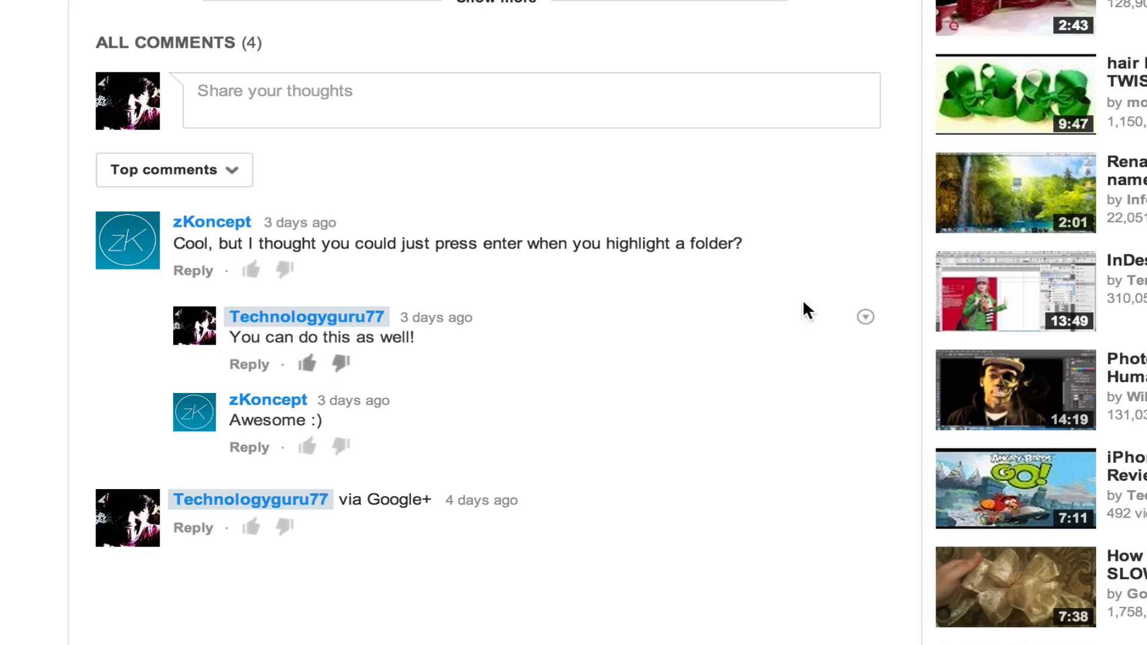
pyautogui.click(866, 317)
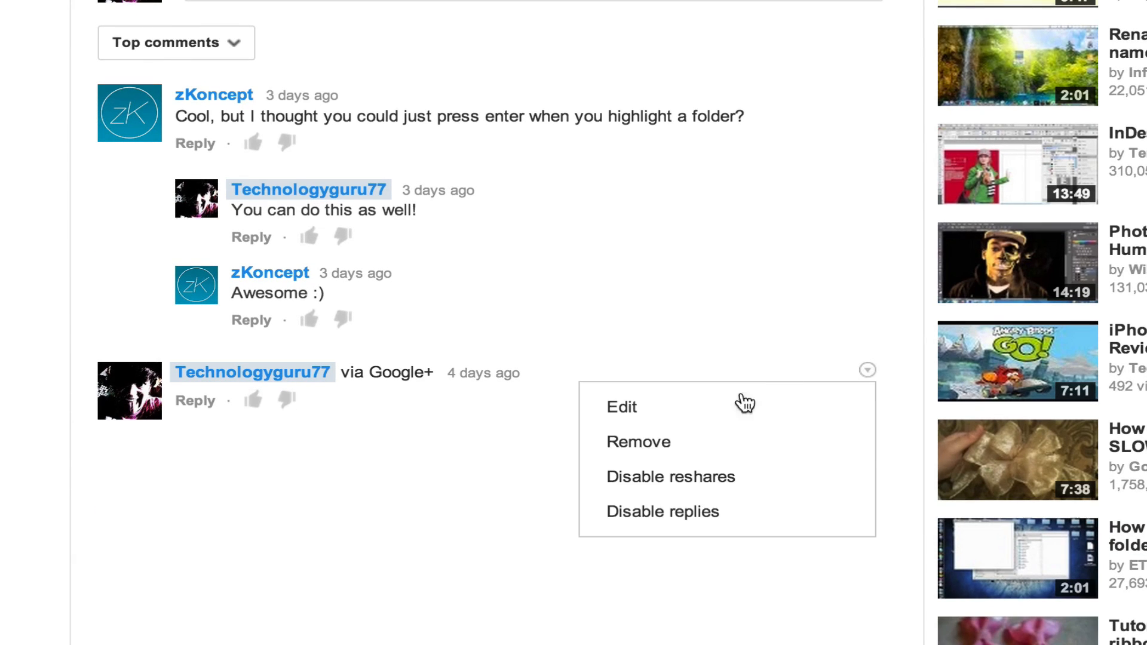
pyautogui.click(638, 441)
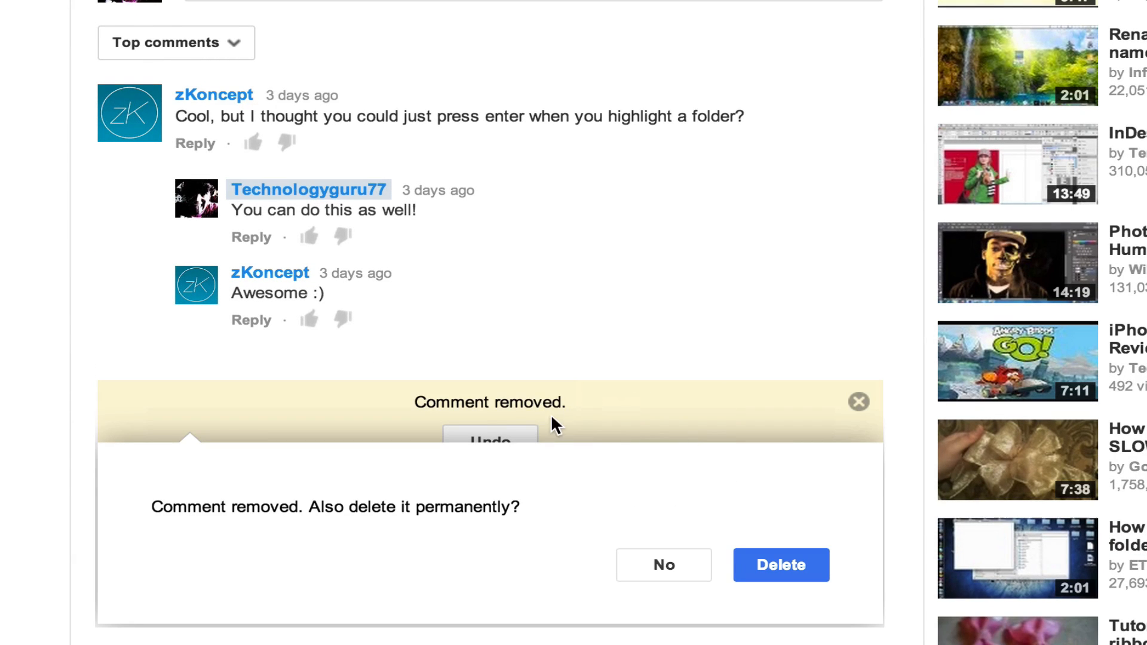
pyautogui.moveTo(461, 482)
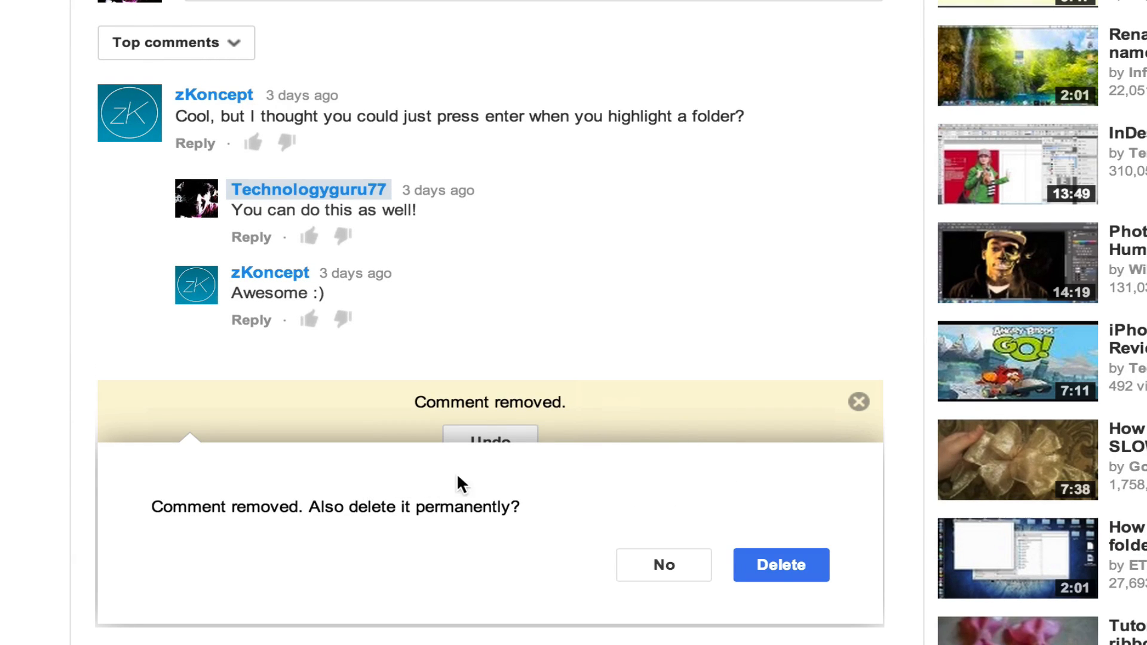
pyautogui.click(780, 565)
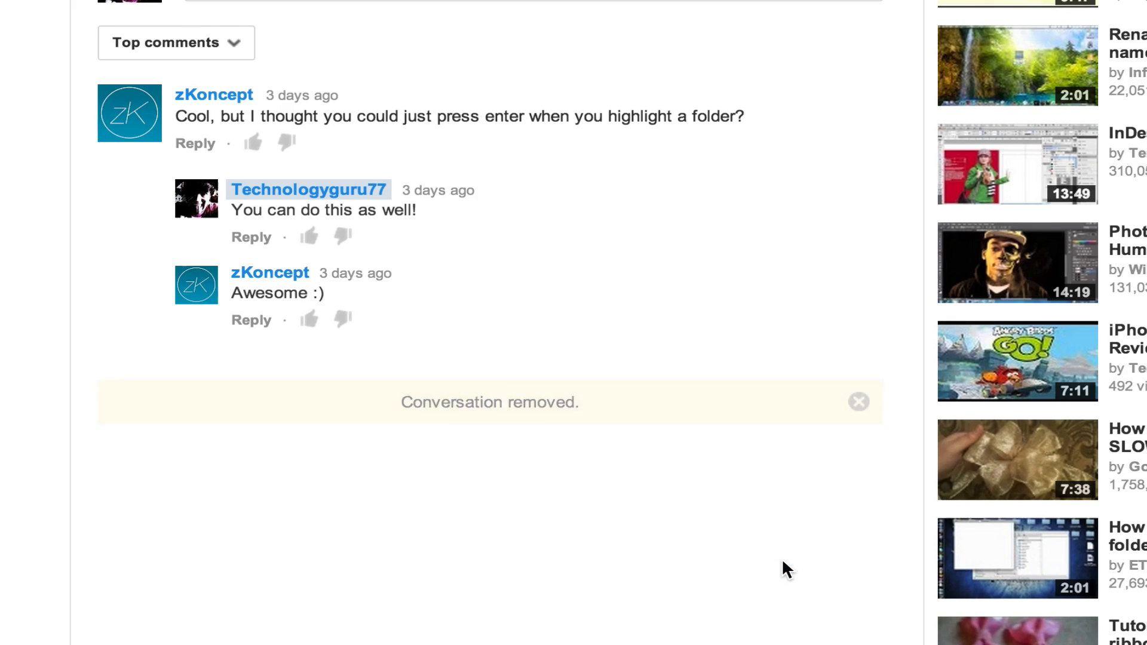
pyautogui.scroll(3)
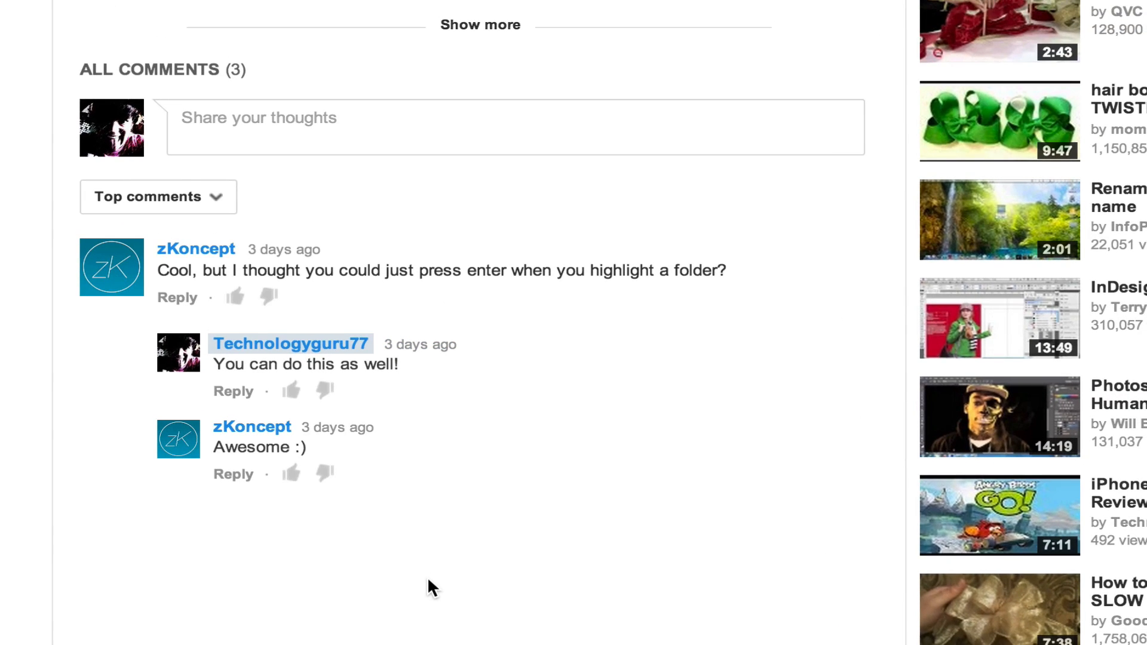
pyautogui.scroll(3)
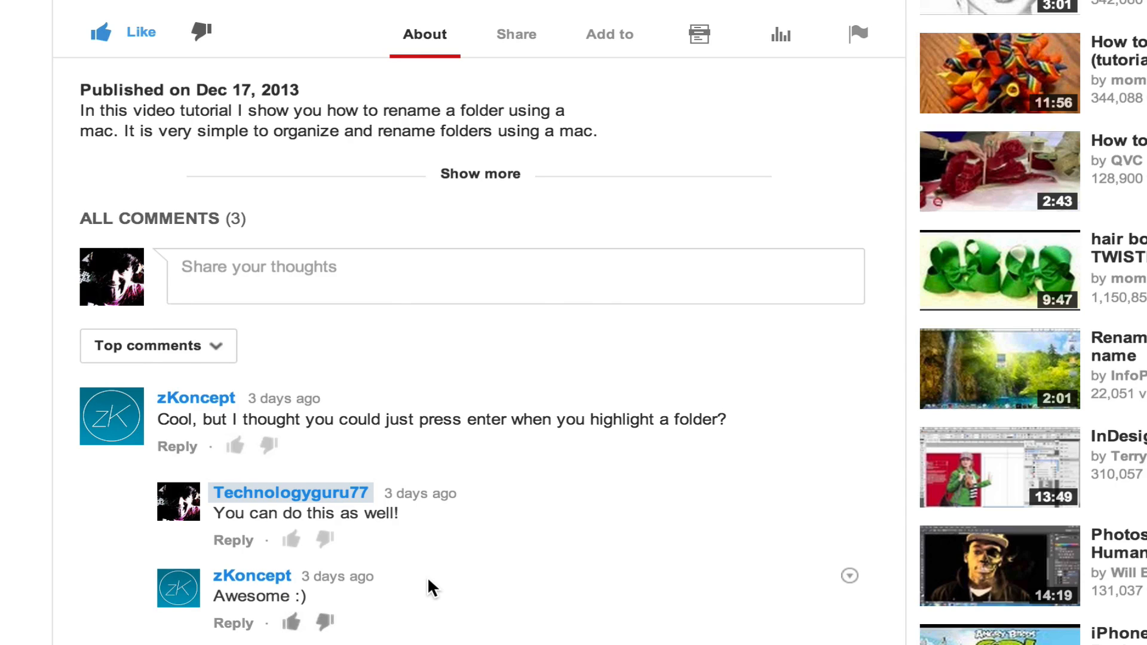